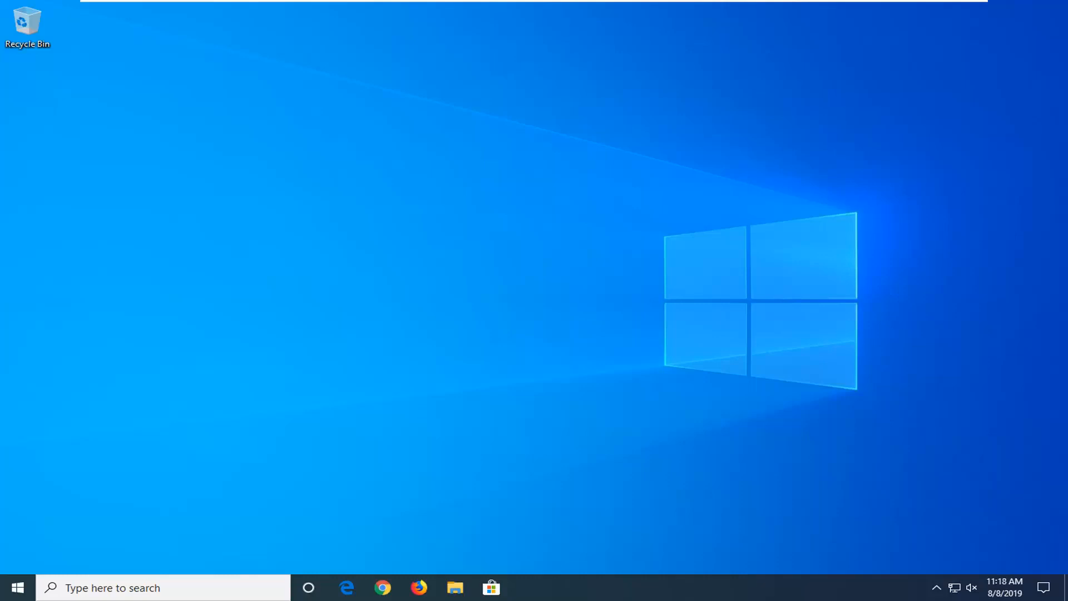
# - Search 'cmd' in Start and launch Command Prompt as administrator, approving the UAC prompt
pyautogui.click(17, 587)
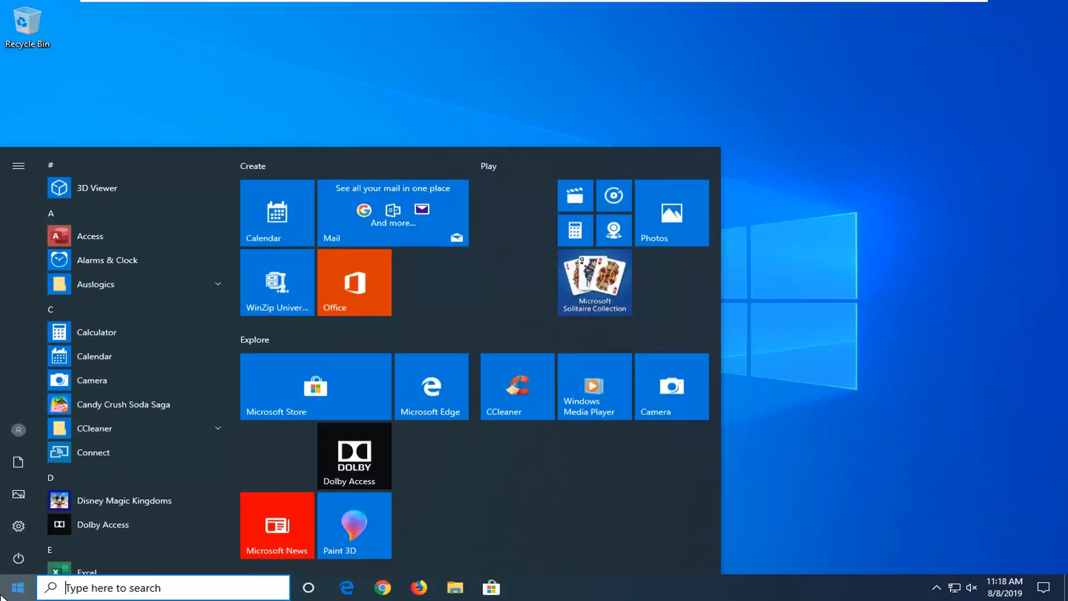
pyautogui.write('cmd')
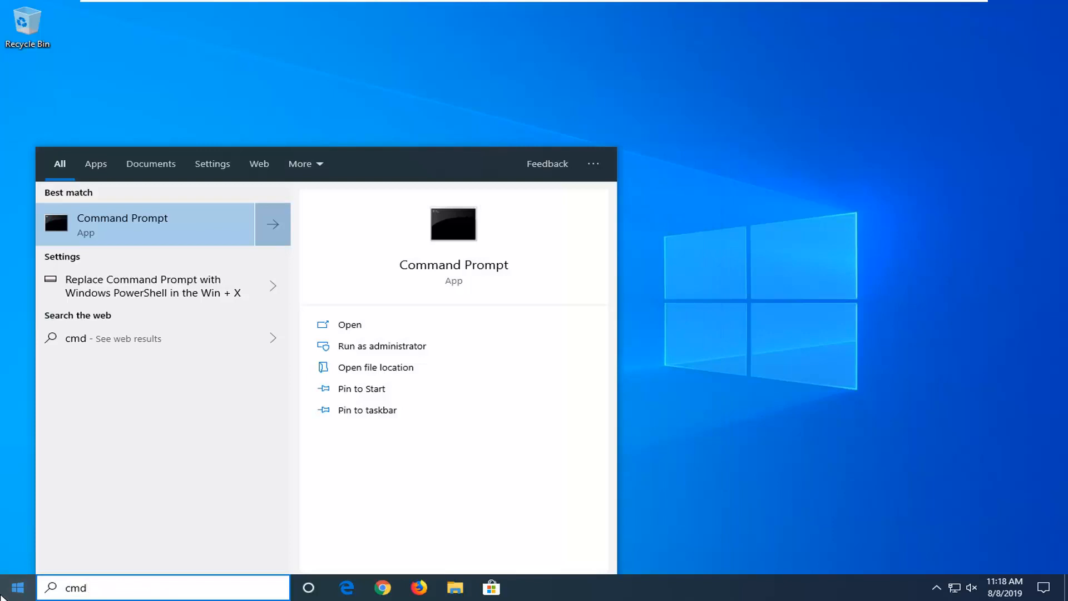
pyautogui.rightClick(122, 224)
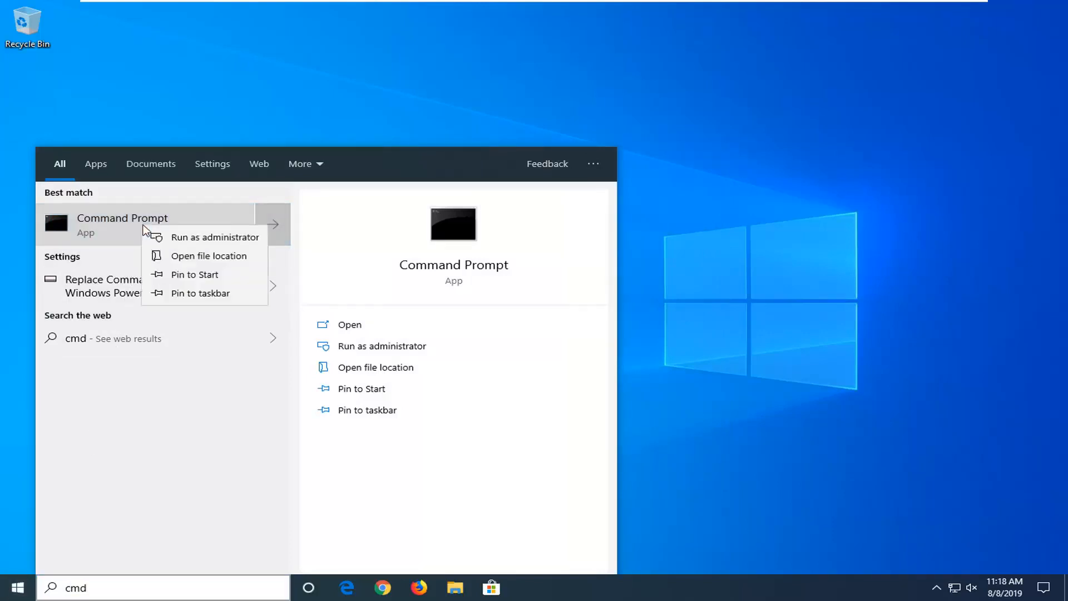
pyautogui.click(214, 236)
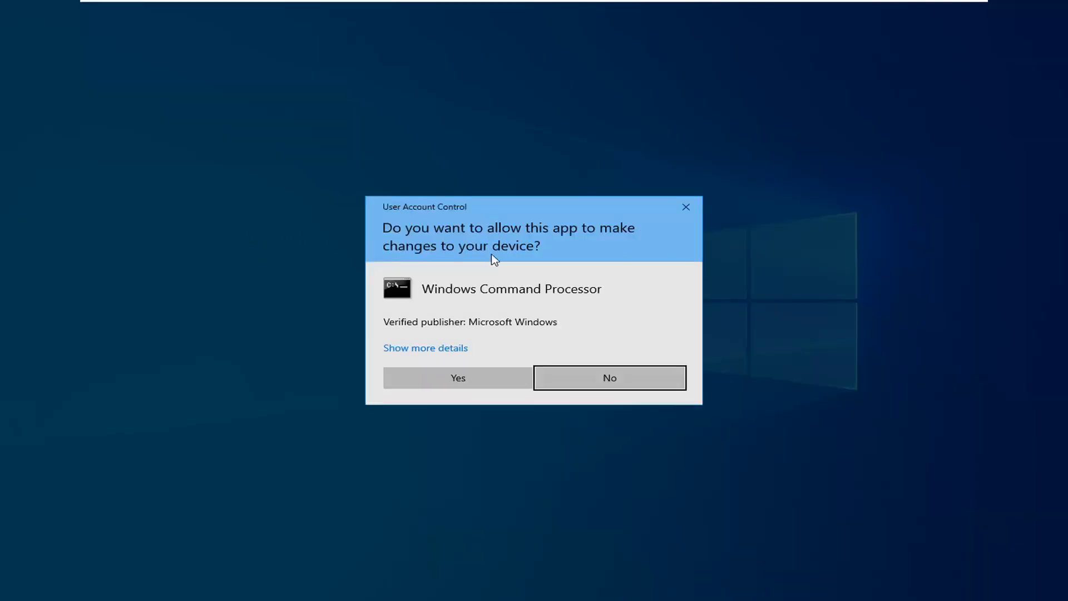
pyautogui.click(458, 377)
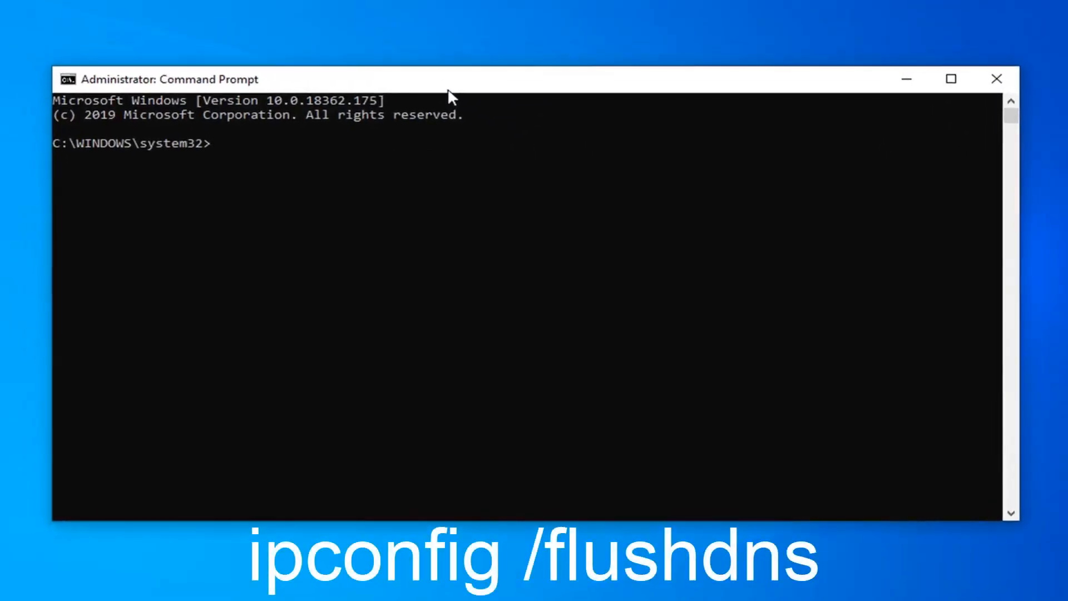
# - Run 'ipconfig /flushdns' so the DNS resolver cache is reported flushed
pyautogui.write('ipconfig /')
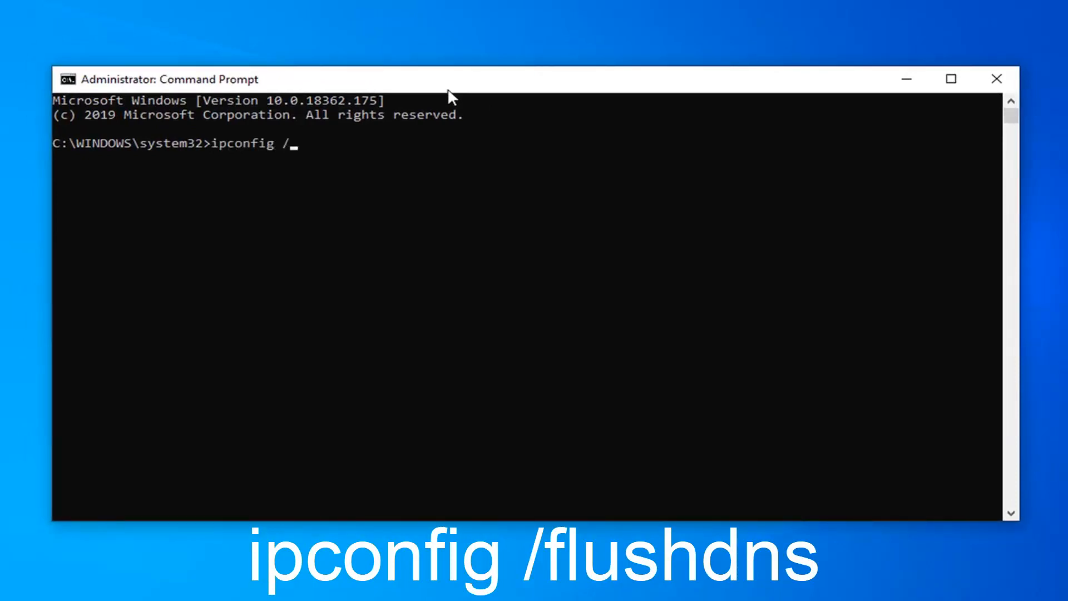
pyautogui.write('flushdns')
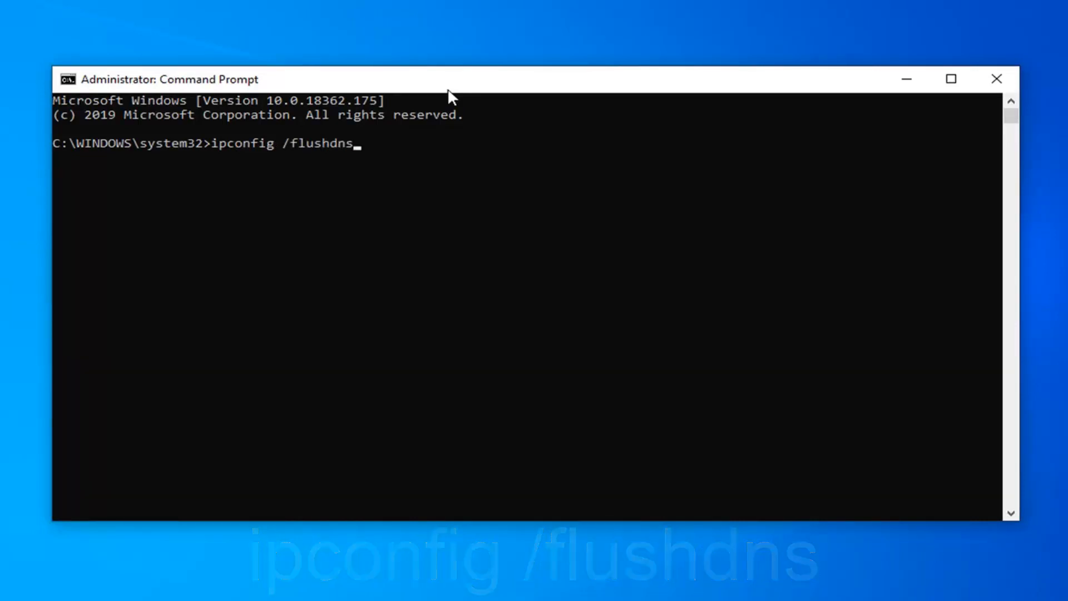
pyautogui.press('Enter')
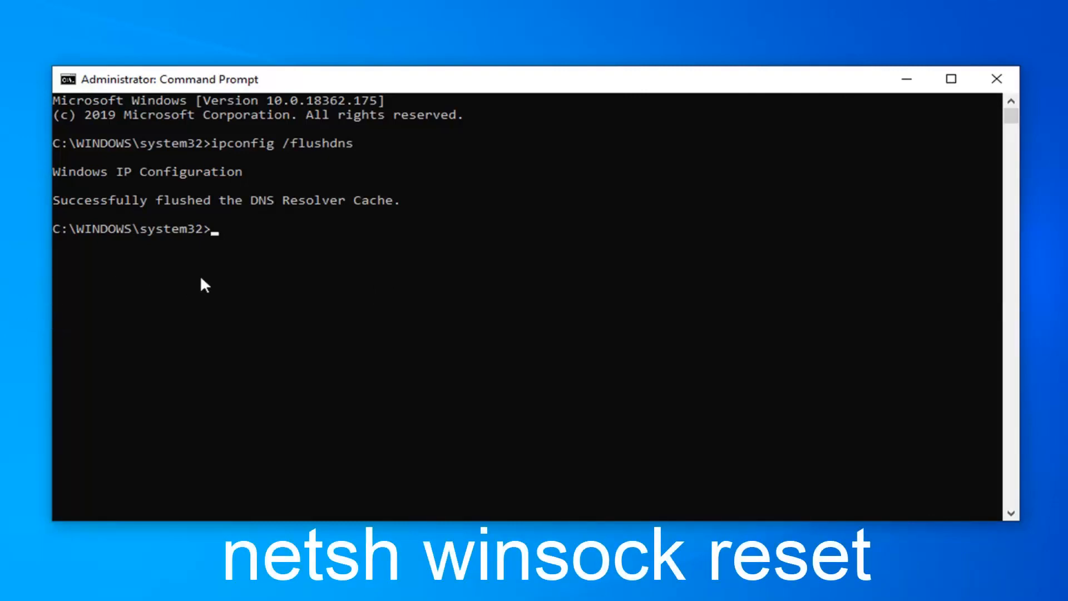
# - Run 'netsh winsock reset' so the Winsock catalog is reset and a restart requested
pyautogui.write('netsh w')
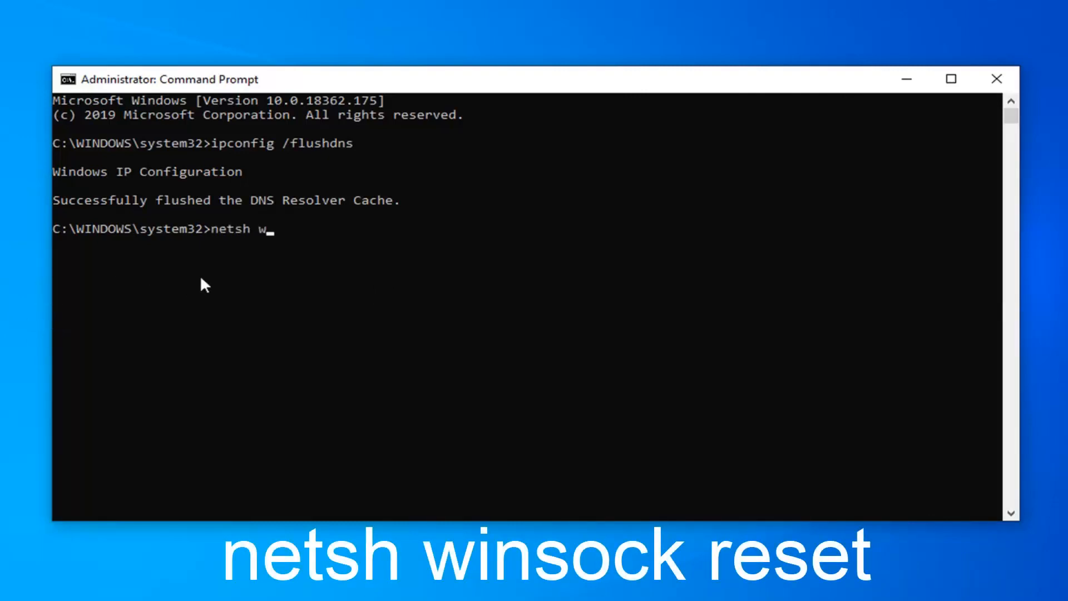
pyautogui.write('insock')
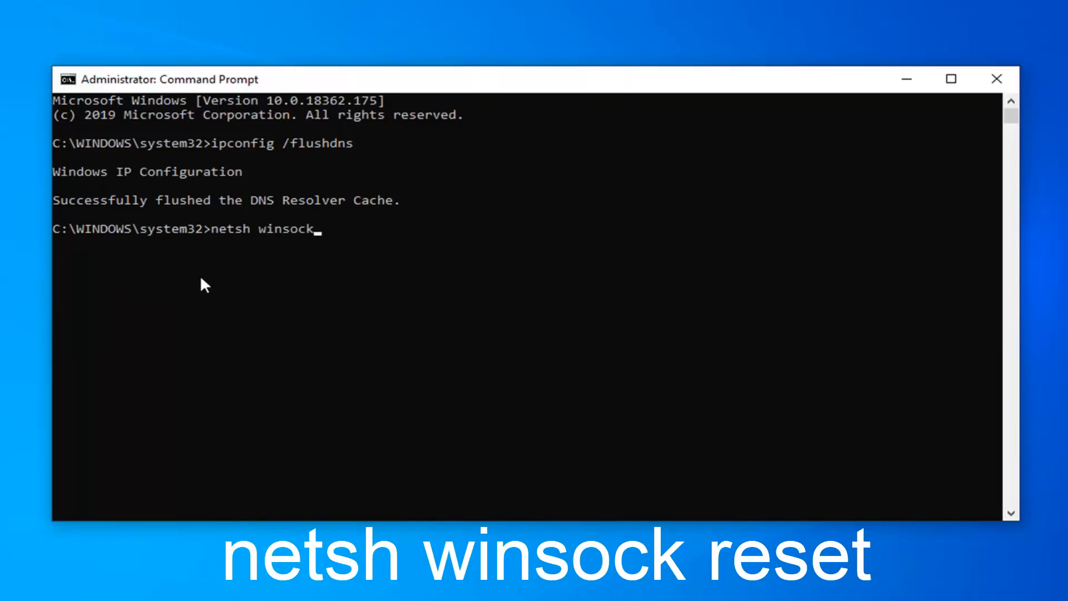
pyautogui.write('reset')
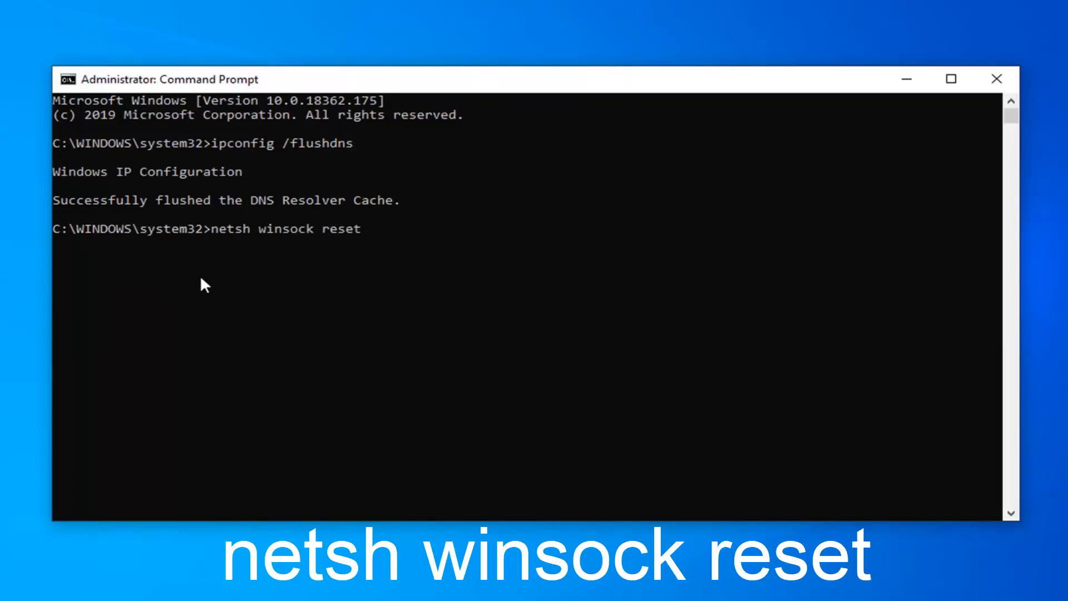
pyautogui.press('enter')
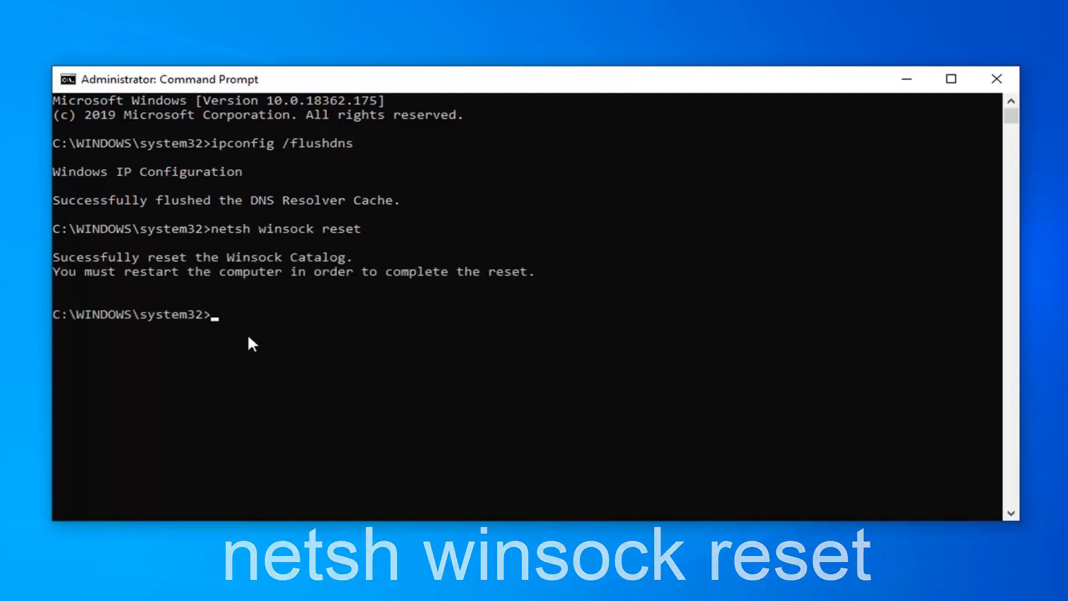